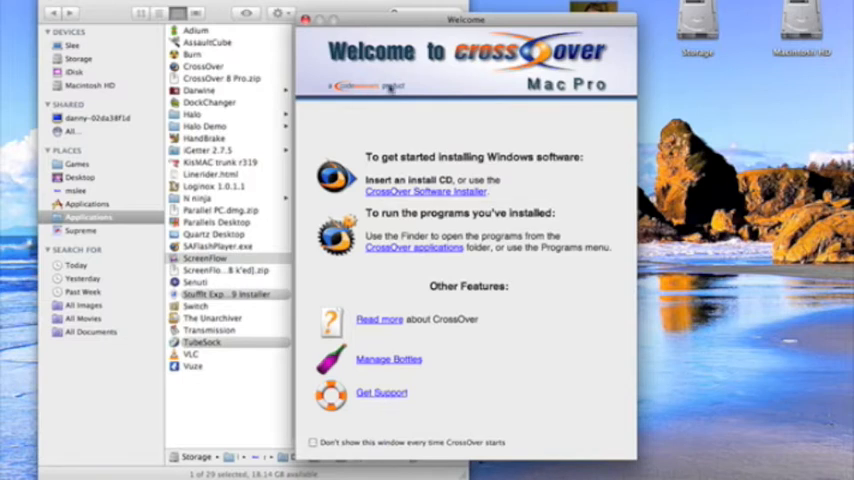
{"action": "mouse_move", "coordinate": [395, 103]}
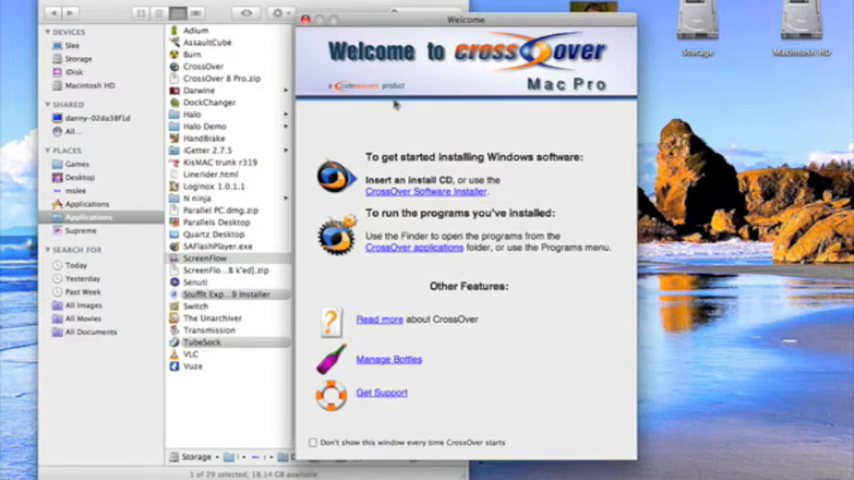
Step: Open Manage Bottles from the Welcome screen, showing the LEGO Racer and V8 Beer bottles
{"action": "left_click", "coordinate": [388, 359]}
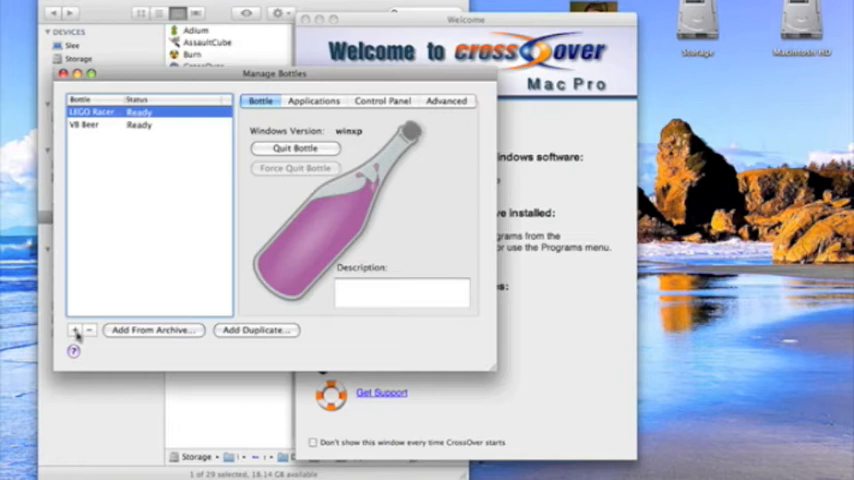
Step: Start a winxp bottle, cancel it, then view LEGO Racer's advanced settings
{"action": "left_click", "coordinate": [76, 330]}
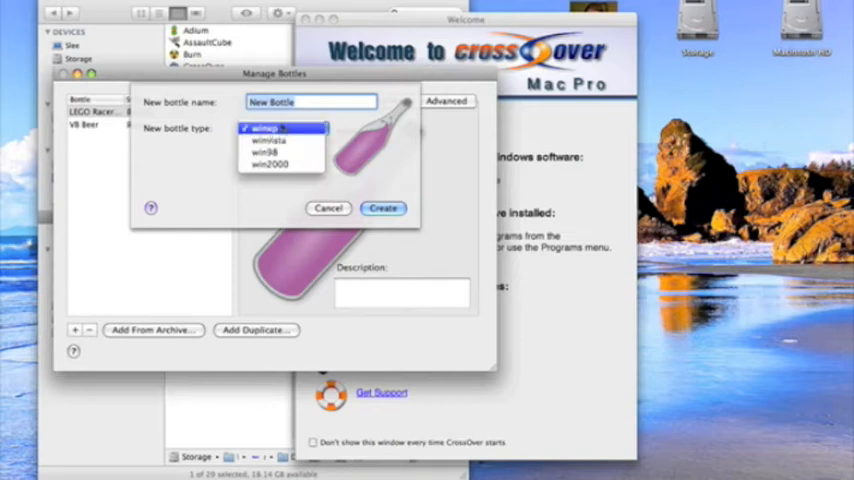
{"action": "left_click", "coordinate": [280, 128]}
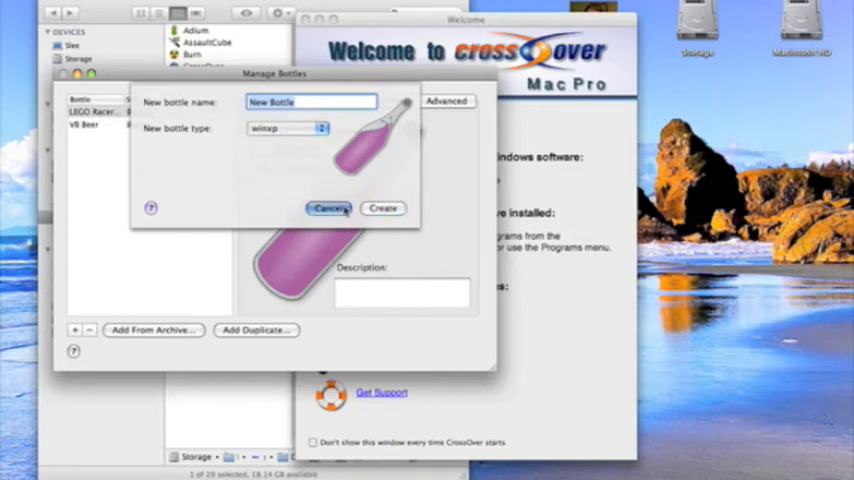
{"action": "left_click", "coordinate": [329, 208]}
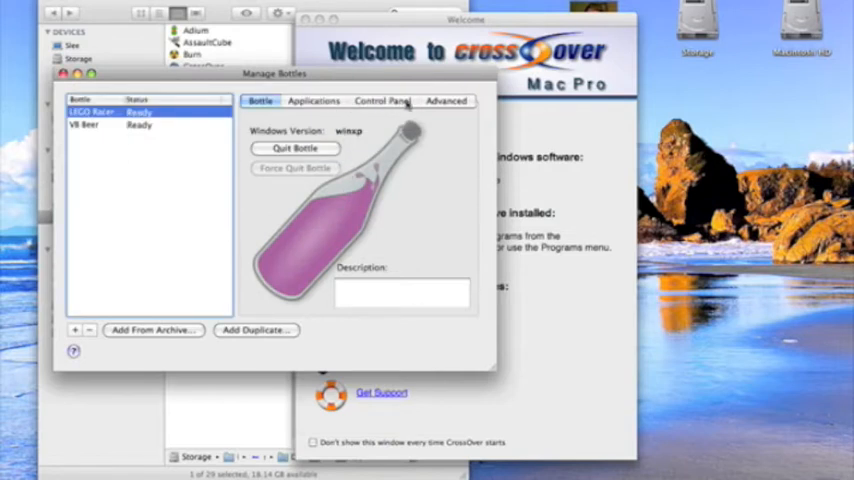
{"action": "left_click", "coordinate": [446, 101]}
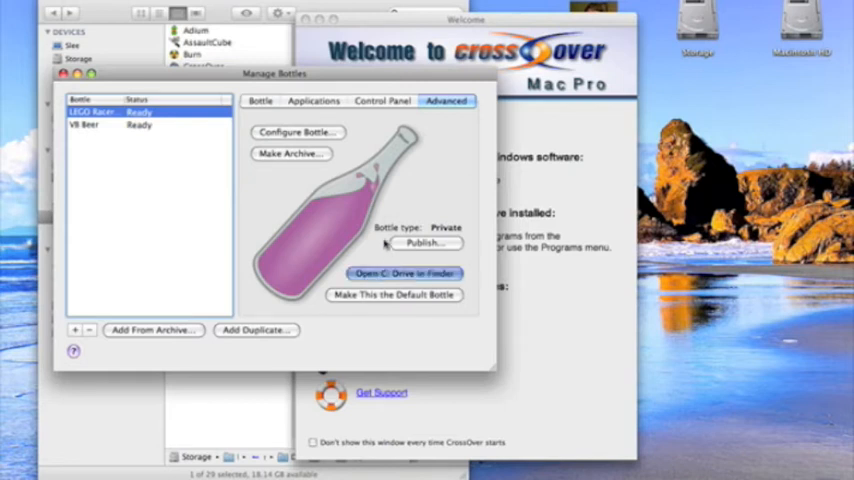
Step: Open CrossOver's Open dialog in My Special Tracks, set to the LEGO Racers 2 bottle
{"action": "left_click", "coordinate": [405, 273]}
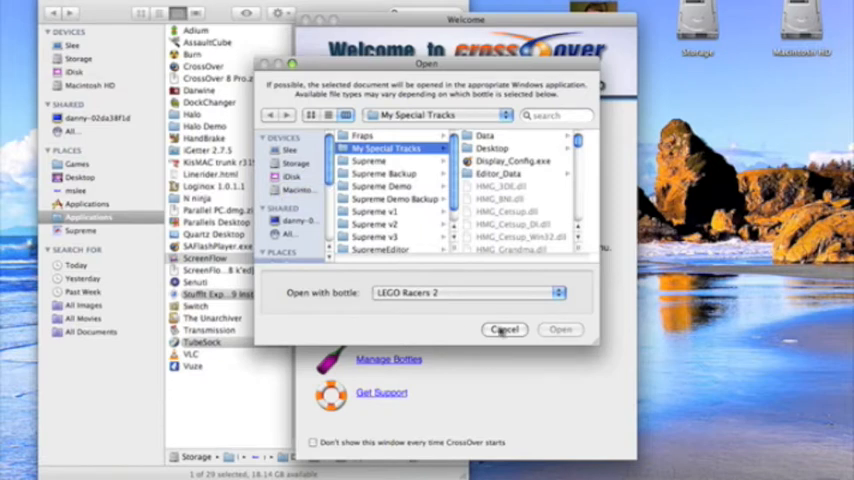
Step: Cancel the Open dialog and close the Welcome window
{"action": "left_click", "coordinate": [504, 330]}
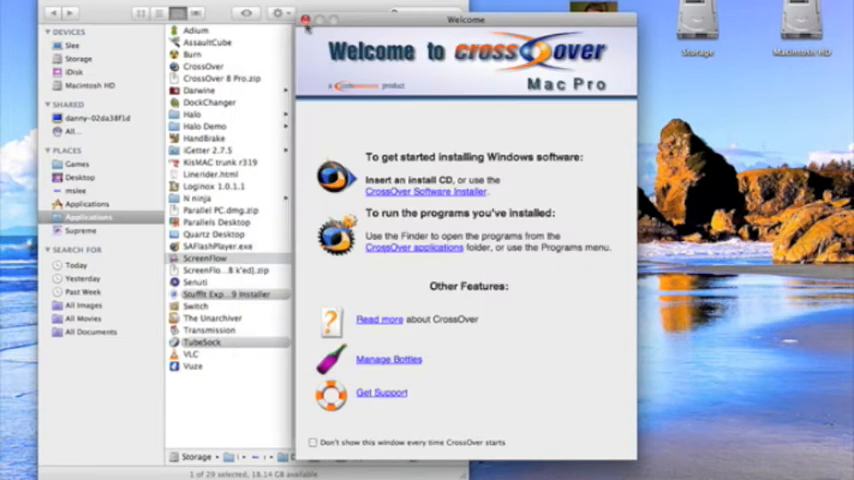
{"action": "left_click", "coordinate": [307, 19]}
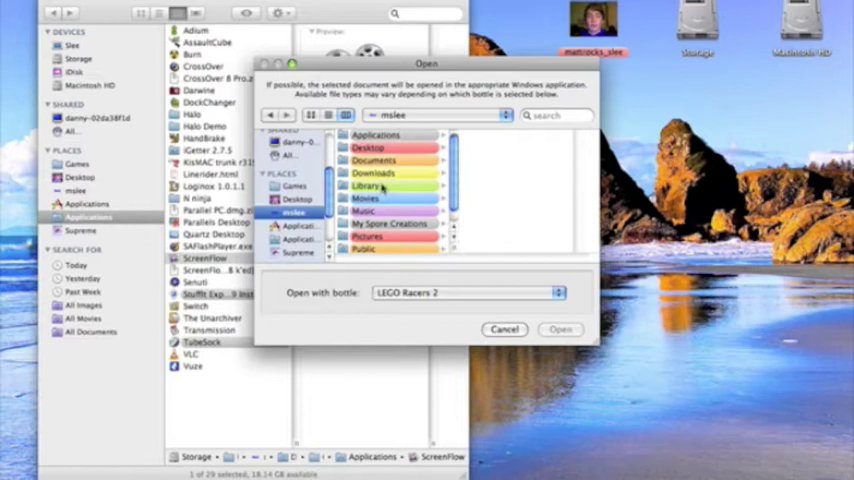
Step: Browse Library and CrossOver's support folders into V8 Beer's drive_c to reach Supreme.exe
{"action": "left_click", "coordinate": [370, 185]}
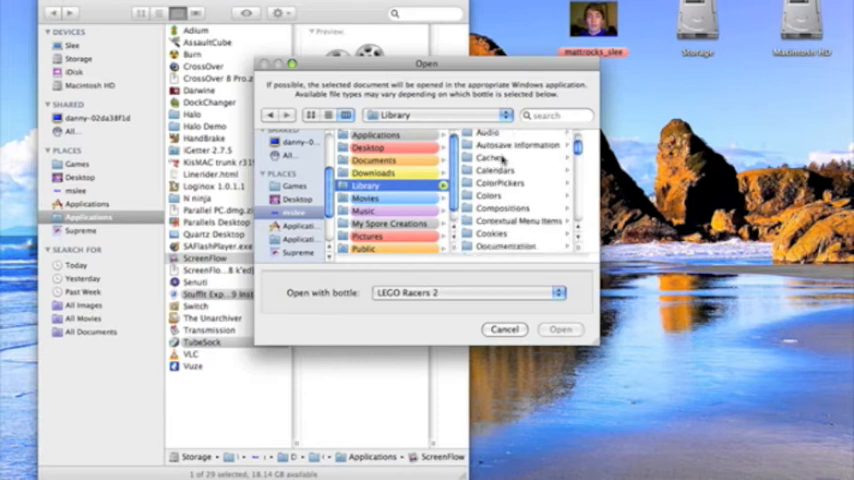
{"action": "scroll", "scroll_direction": "up", "scroll_amount": 3}
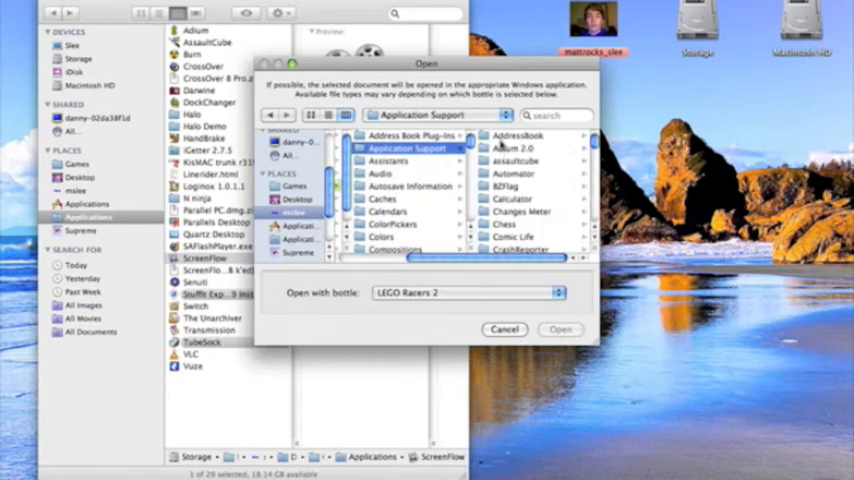
{"action": "scroll", "scroll_direction": "down", "scroll_amount": 3}
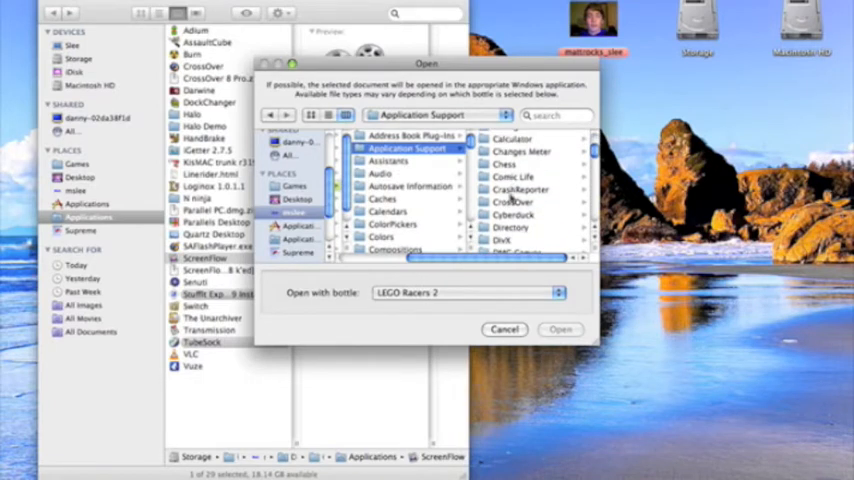
{"action": "left_click", "coordinate": [397, 201]}
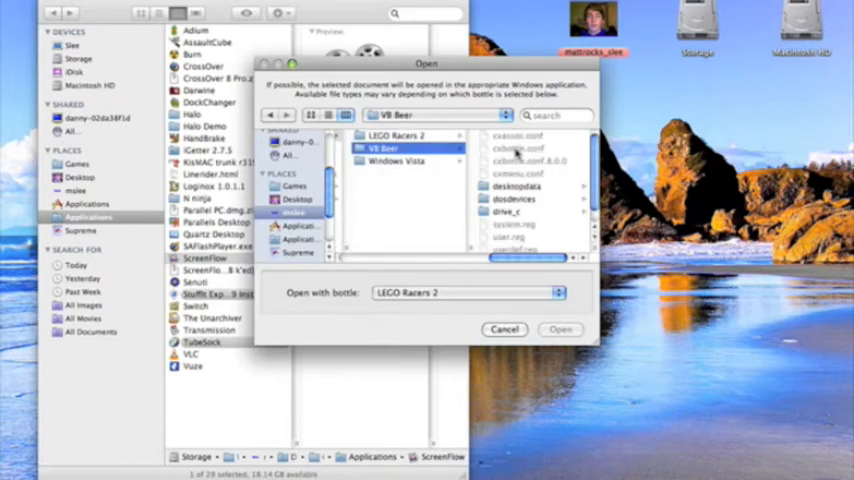
{"action": "left_click", "coordinate": [500, 211]}
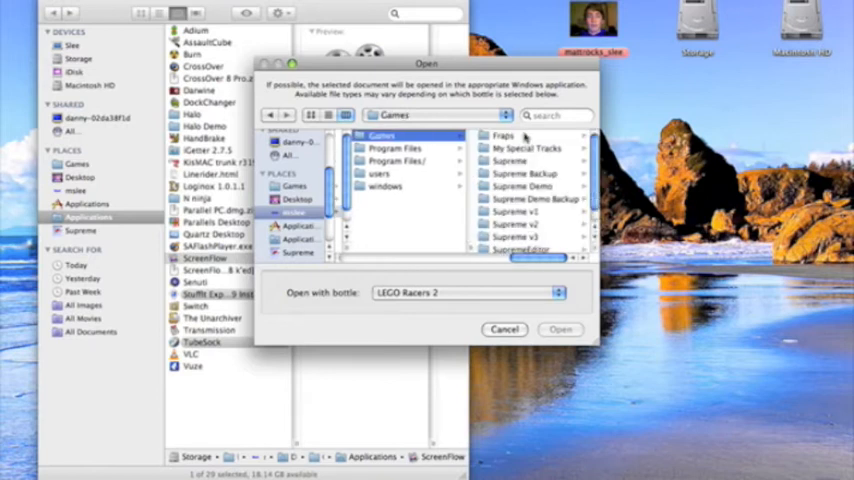
{"action": "scroll", "scroll_direction": "down", "scroll_amount": 3}
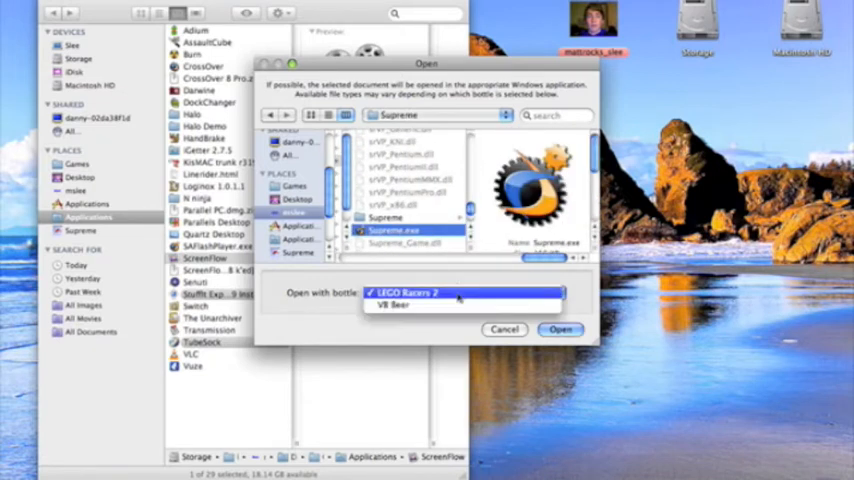
Step: Run Supreme.exe with the chosen bottle to bring up the Supreme Snowboarding setup window
{"action": "left_click", "coordinate": [395, 306]}
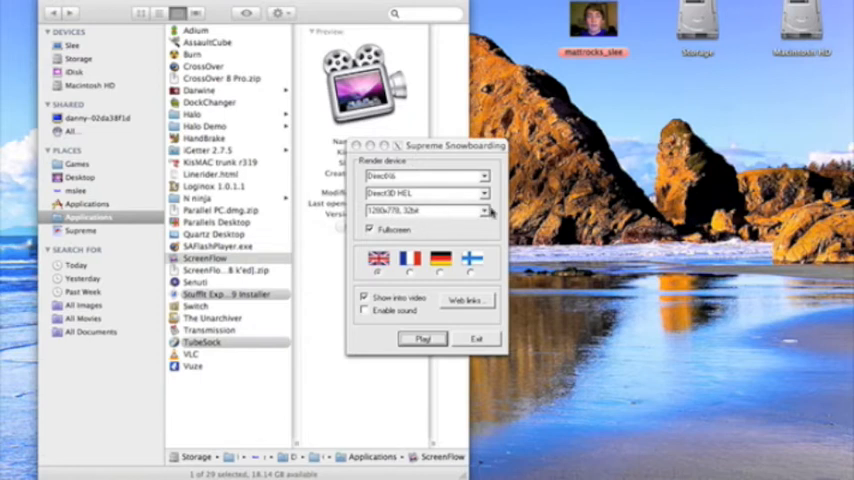
Step: Pick a lower resolution in setup and play into the Arcade track selection
{"action": "left_click", "coordinate": [483, 210]}
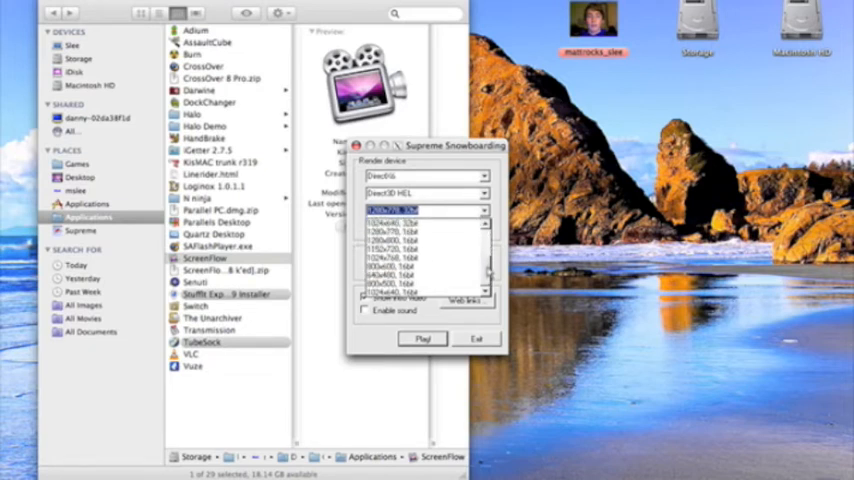
{"action": "left_click", "coordinate": [420, 272]}
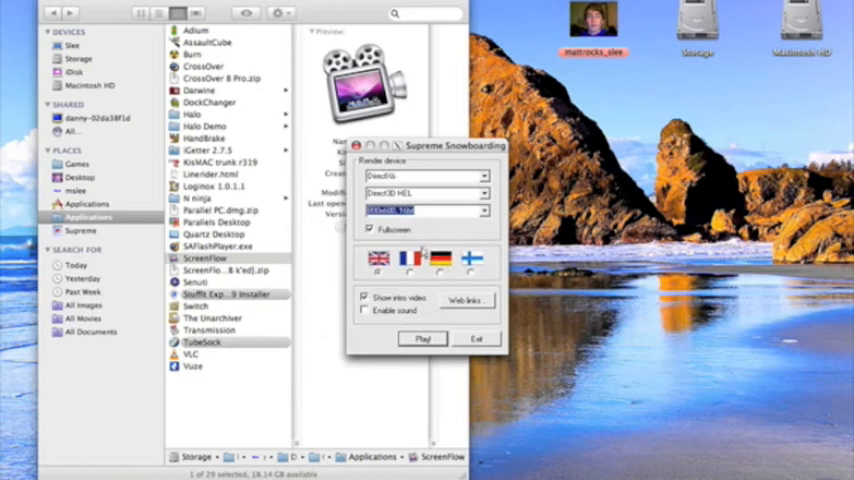
{"action": "left_click", "coordinate": [423, 339]}
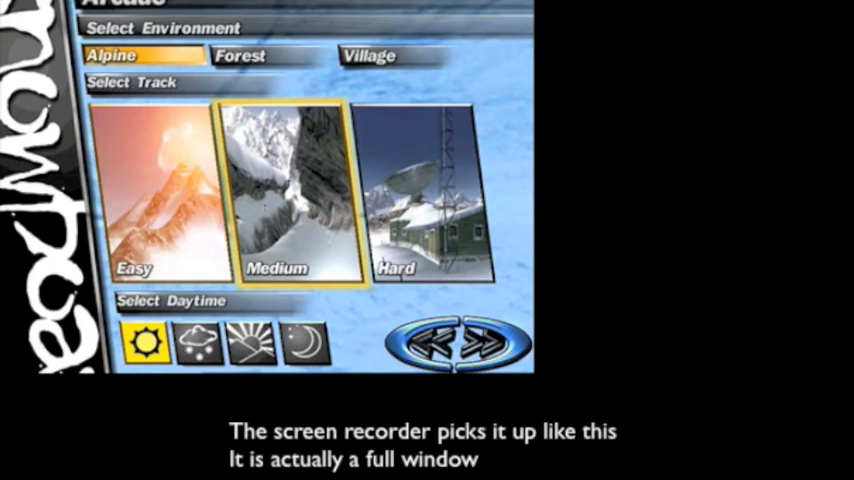
Step: Choose Village, accept Vincent, race the top-five time, and load Street Dash
{"action": "left_click", "coordinate": [369, 55]}
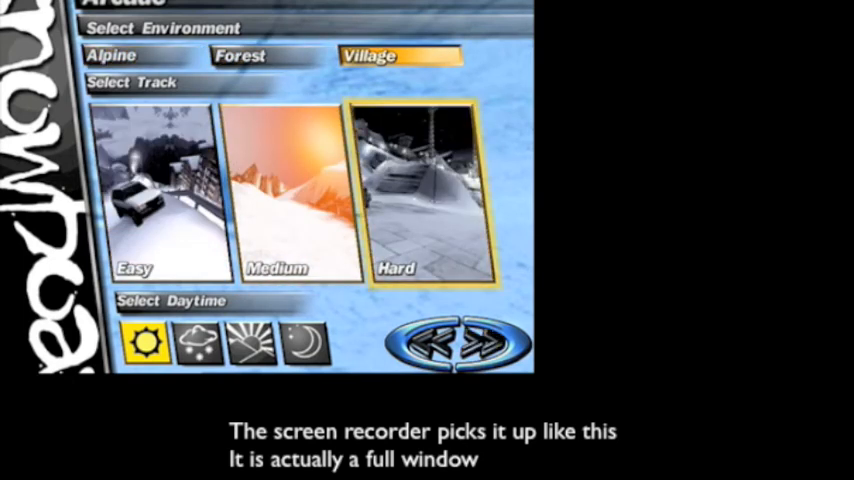
{"action": "left_click", "coordinate": [485, 343]}
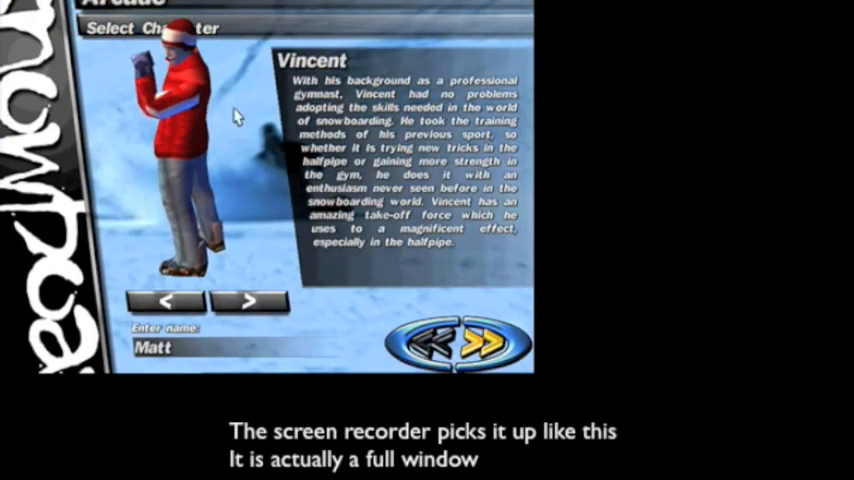
{"action": "left_click", "coordinate": [485, 343]}
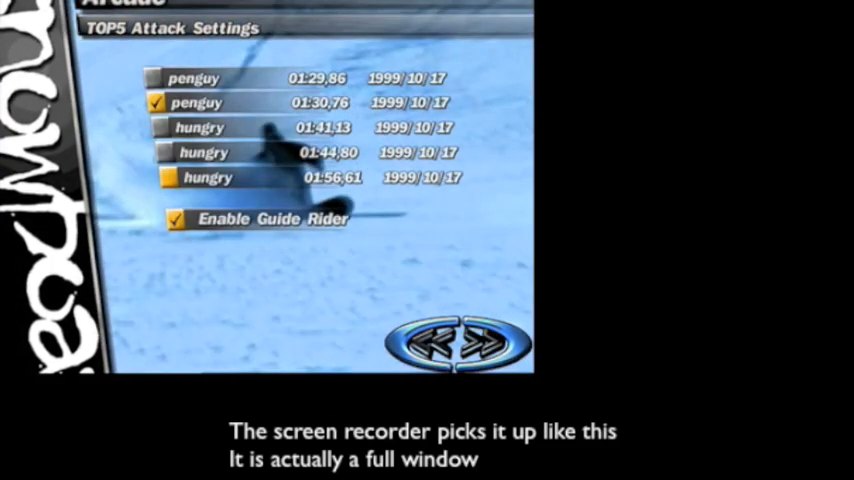
{"action": "left_click", "coordinate": [430, 342]}
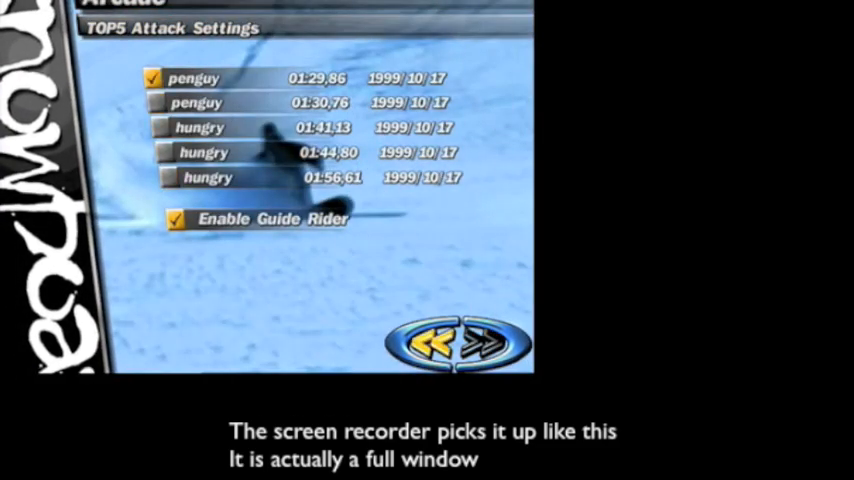
{"action": "left_click", "coordinate": [485, 343]}
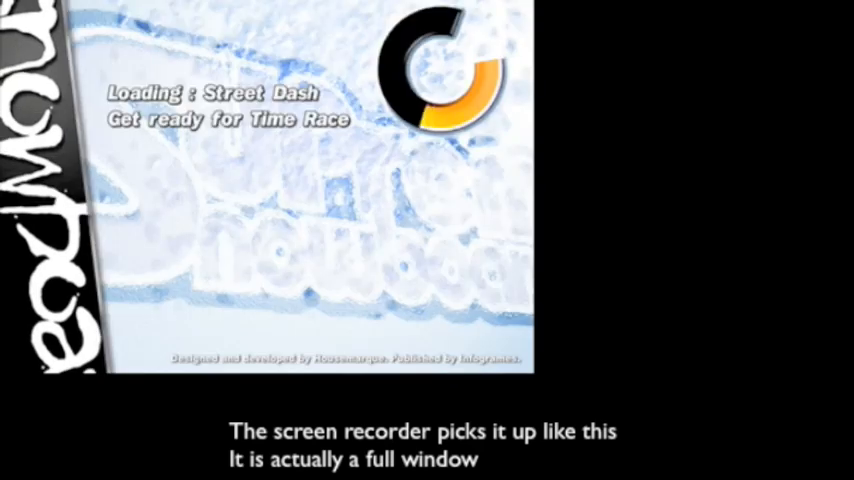